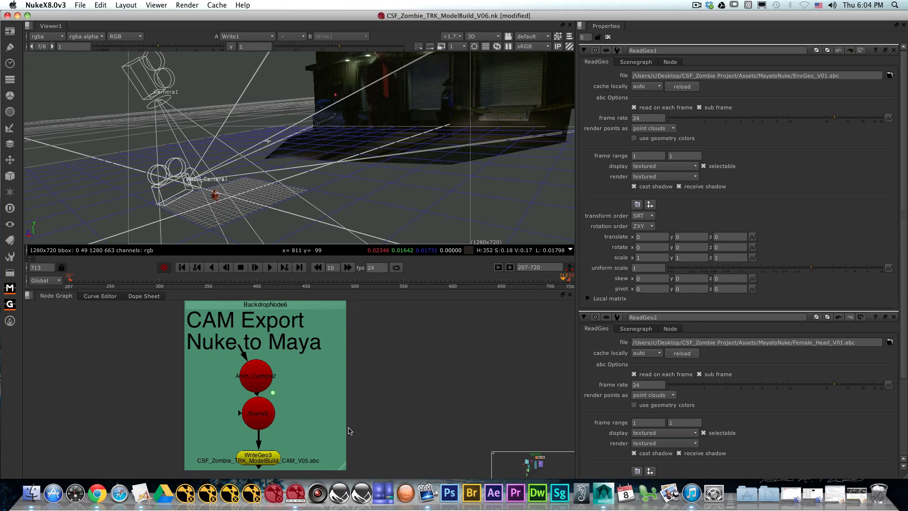
{"action": "mouse_move", "coordinate": [603, 494]}
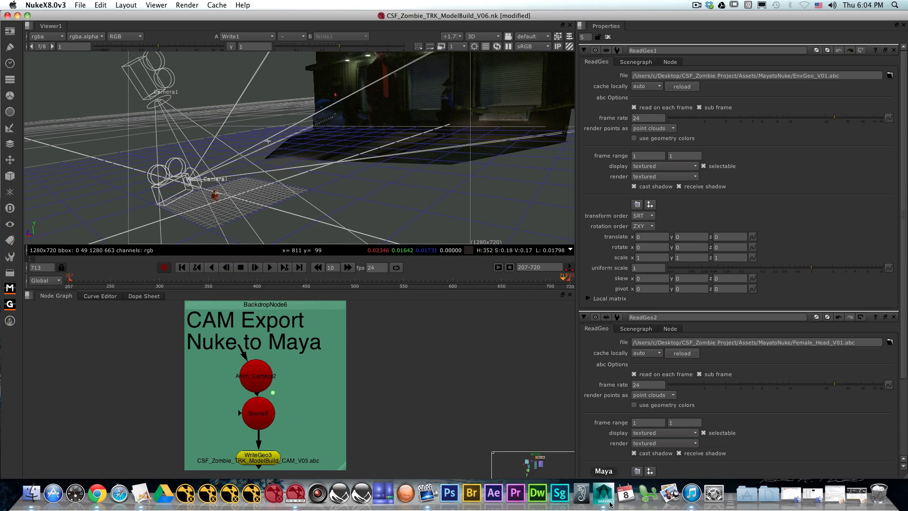
- In Maya, look through the animated camera Anim_Camera2 in the viewport
{"action": "left_click", "coordinate": [603, 493]}
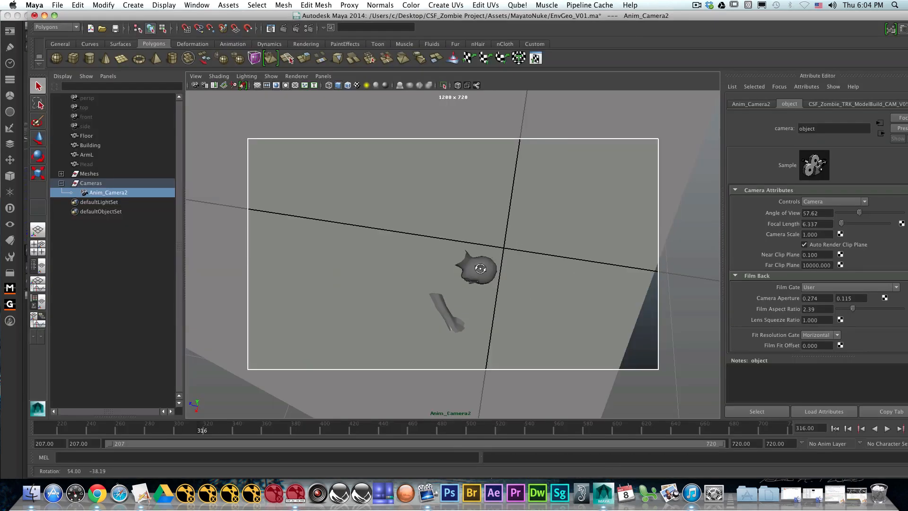
{"action": "left_click", "coordinate": [323, 75]}
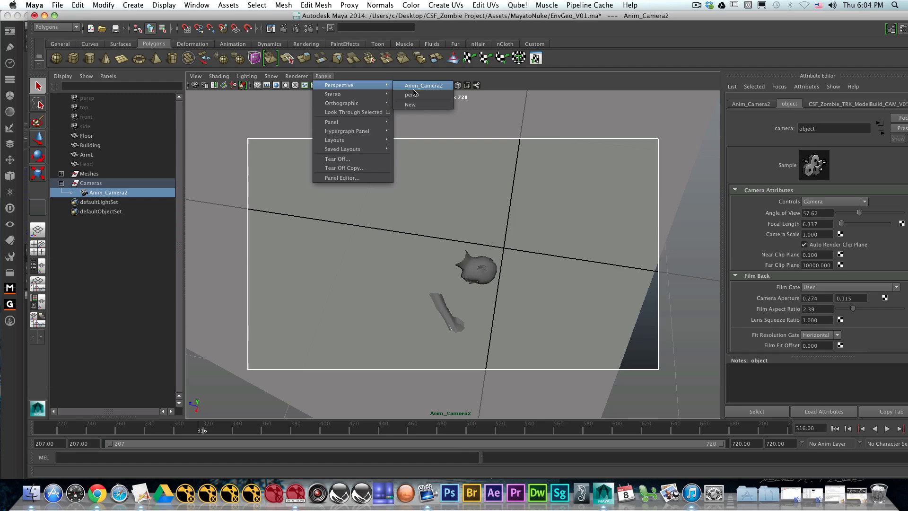
{"action": "left_click", "coordinate": [412, 95]}
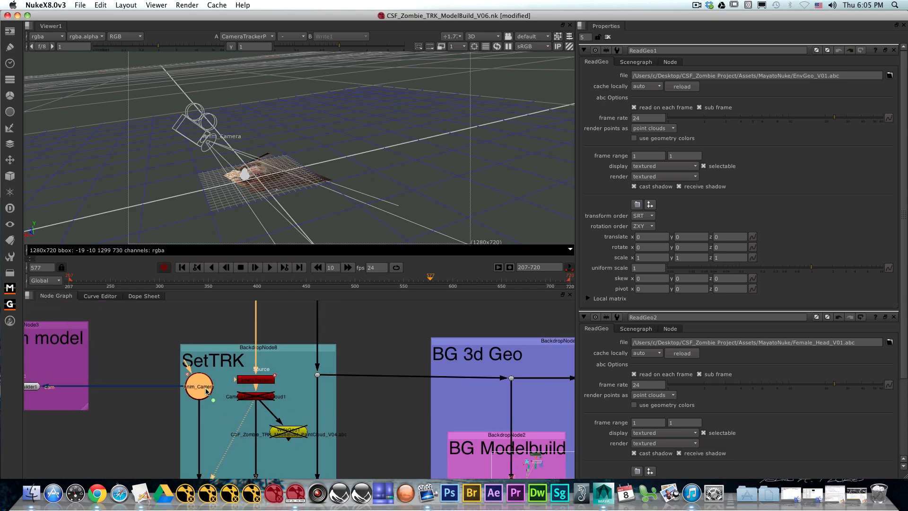
- In Nuke, chain the copied Anim_Camera into a new Scene4 node and a WriteGeo node
{"action": "left_click", "coordinate": [199, 386]}
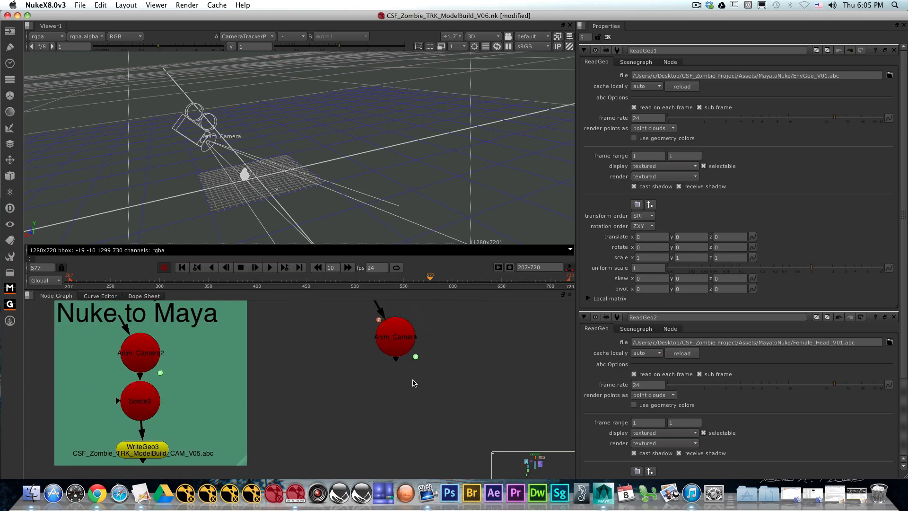
{"action": "type", "text": "scene"}
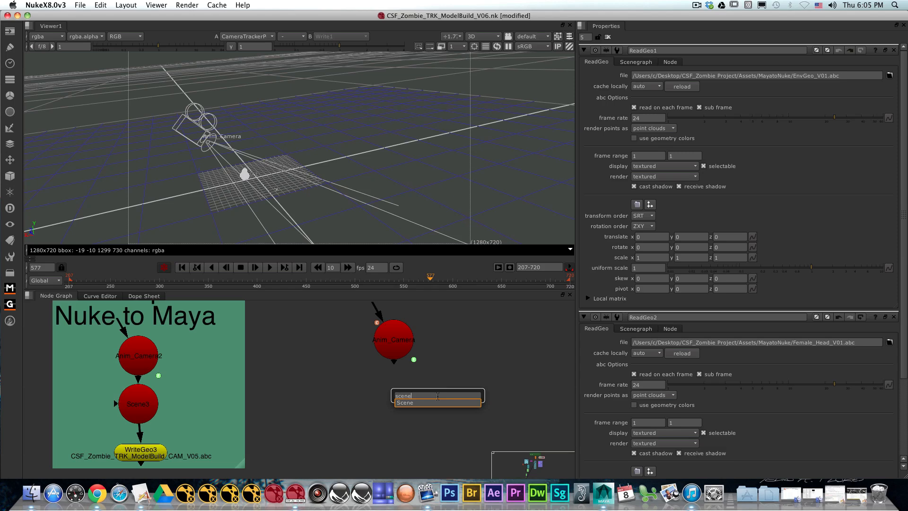
{"action": "key", "text": "Return"}
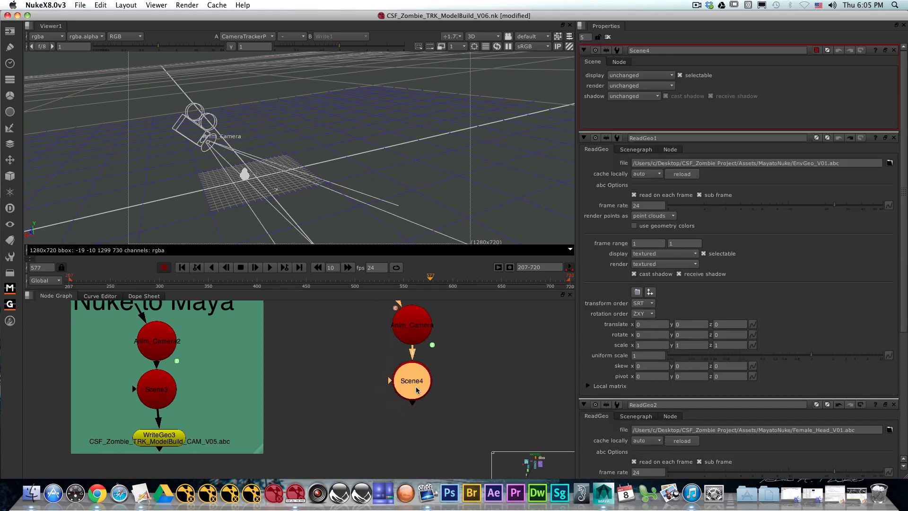
{"action": "left_click", "coordinate": [412, 380]}
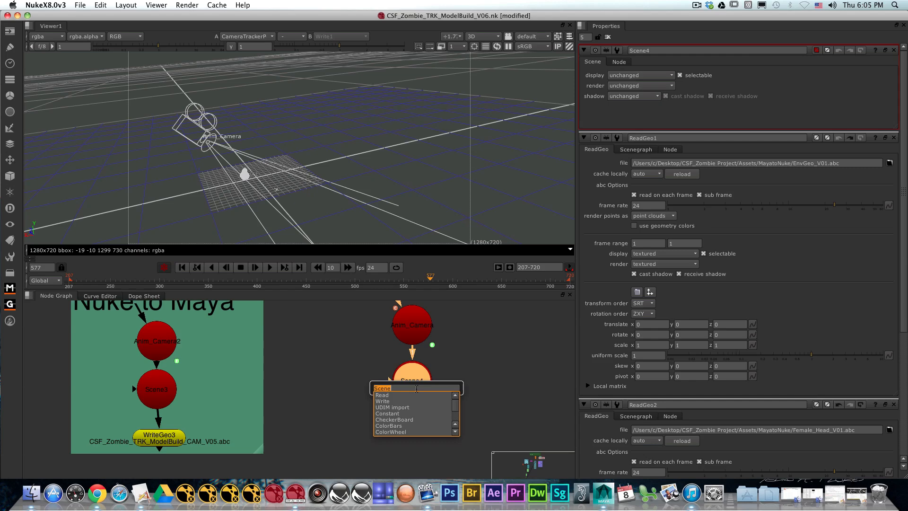
{"action": "left_click", "coordinate": [383, 400]}
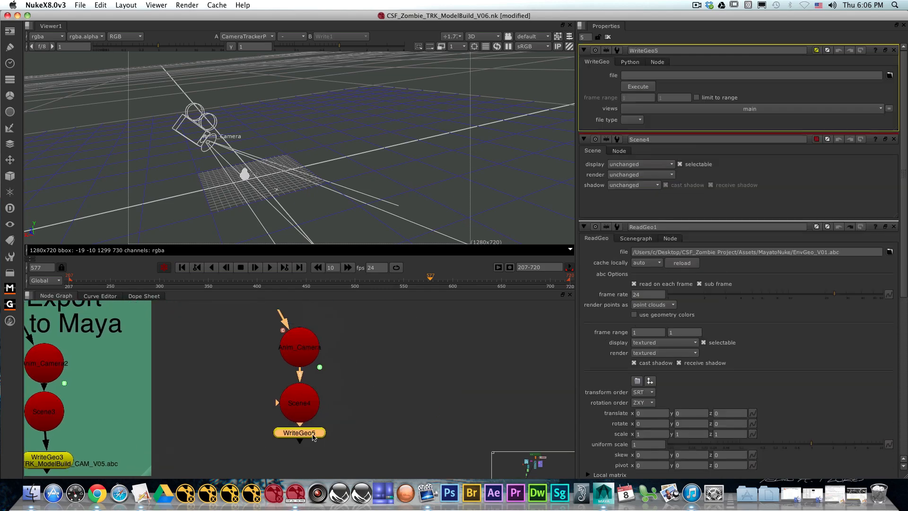
- Point WriteGeo5 at CSF_Zombie_TRK_ModelBuild_CAM_V06.abc in CSF_Zombie_Project/Assets/NuketoMaya/cam
{"action": "left_click", "coordinate": [890, 76]}
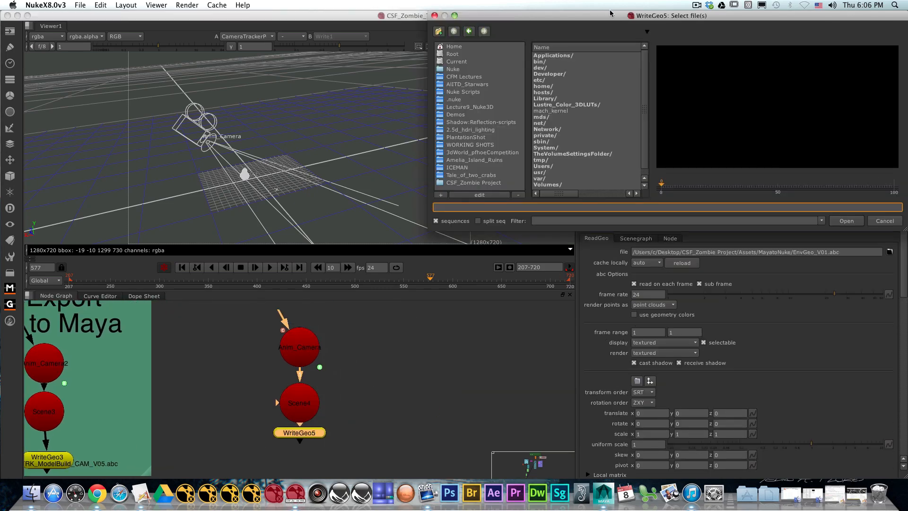
{"action": "left_click", "coordinate": [473, 182]}
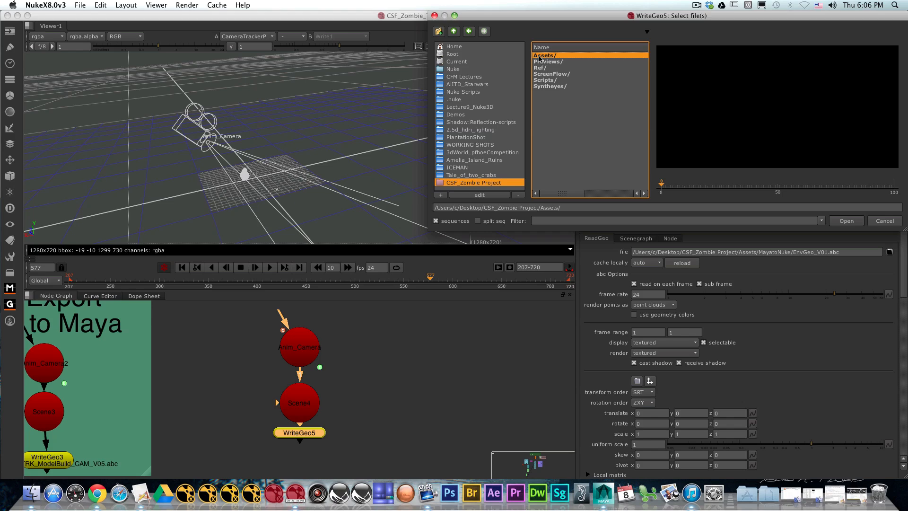
{"action": "double_click", "coordinate": [544, 55]}
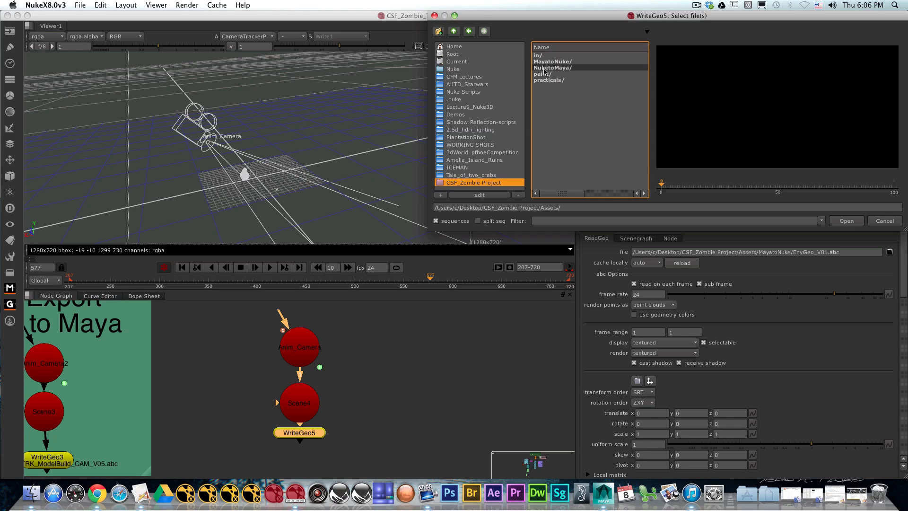
{"action": "double_click", "coordinate": [552, 68]}
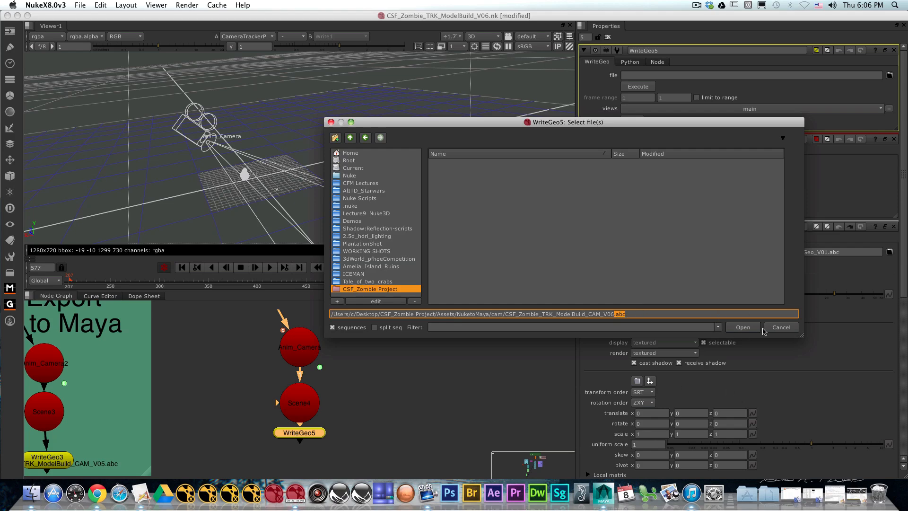
{"action": "left_click", "coordinate": [742, 327]}
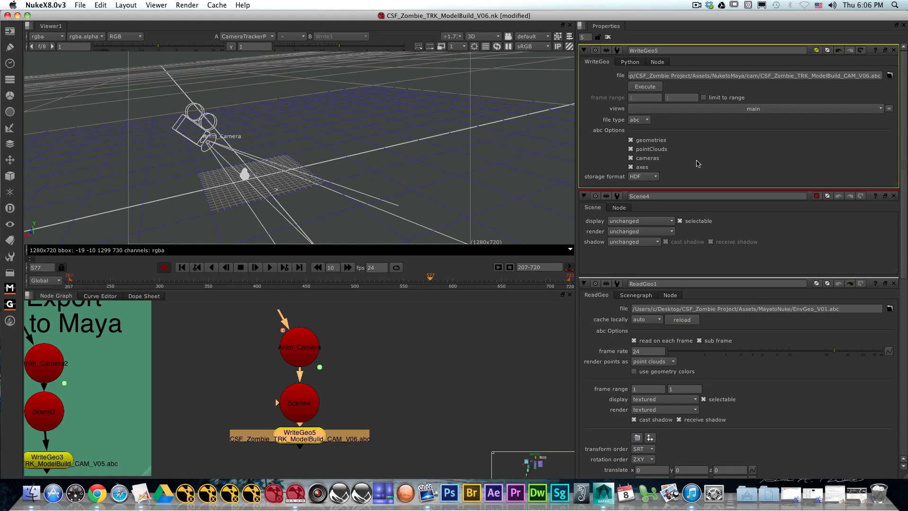
{"action": "mouse_move", "coordinate": [888, 198]}
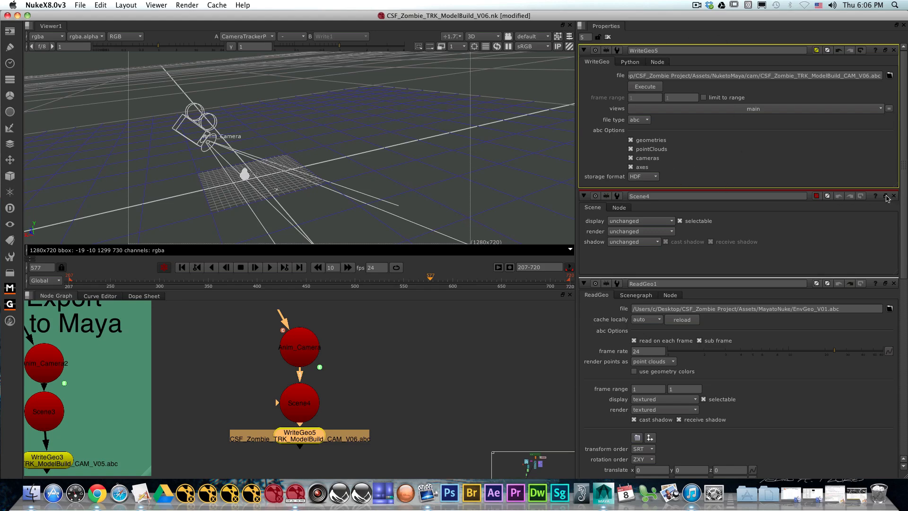
- Untick geometries and pointClouds in WriteGeo5's abc options, then execute the camera export
{"action": "left_click", "coordinate": [630, 140]}
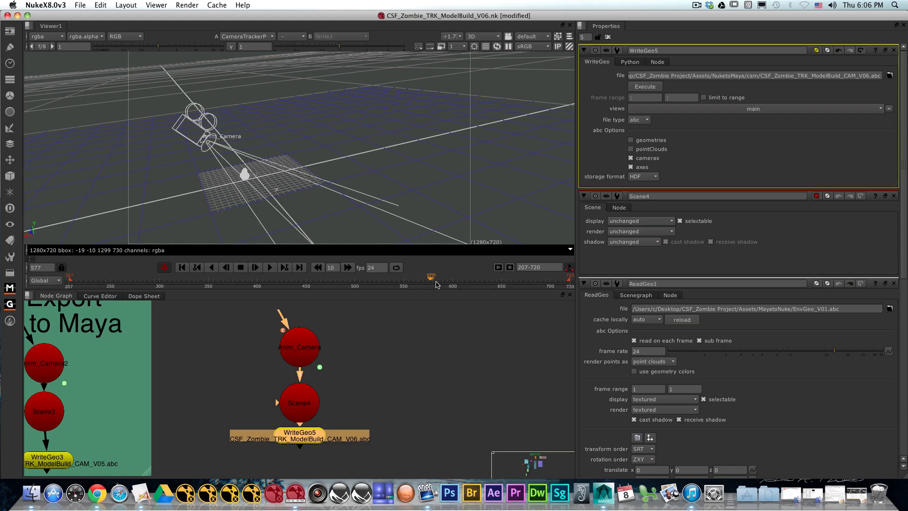
{"action": "left_click", "coordinate": [311, 276]}
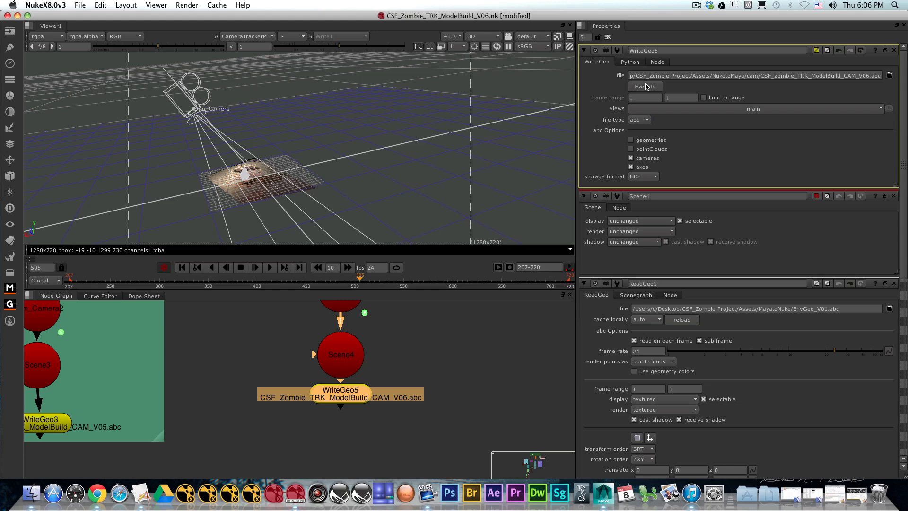
{"action": "left_click", "coordinate": [644, 86]}
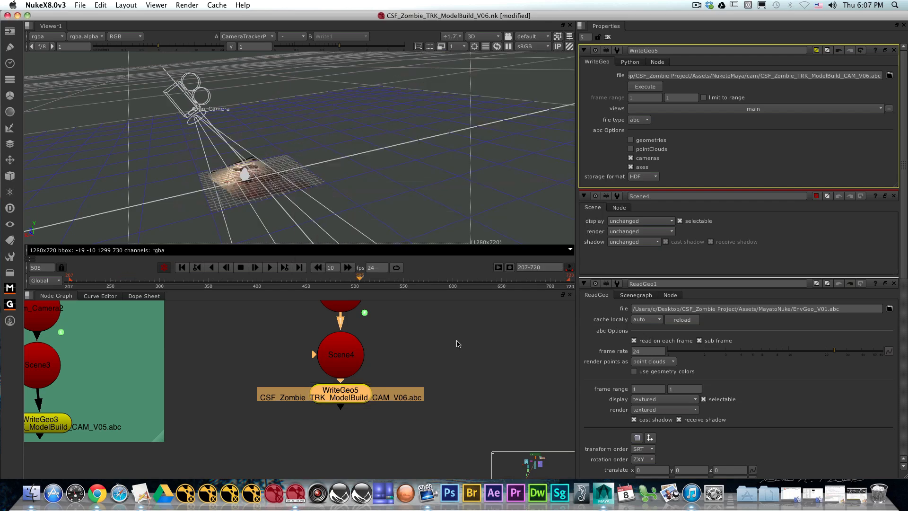
{"action": "left_click", "coordinate": [603, 493]}
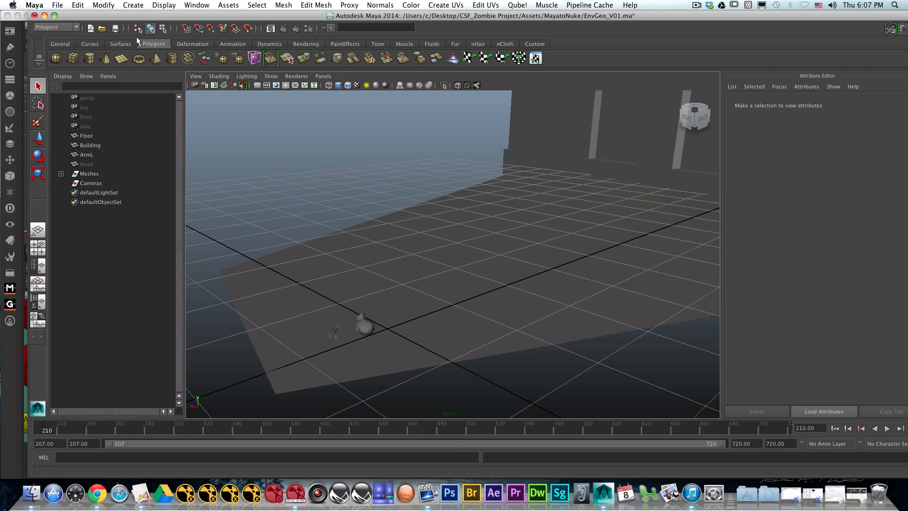
{"action": "left_click", "coordinate": [589, 5]}
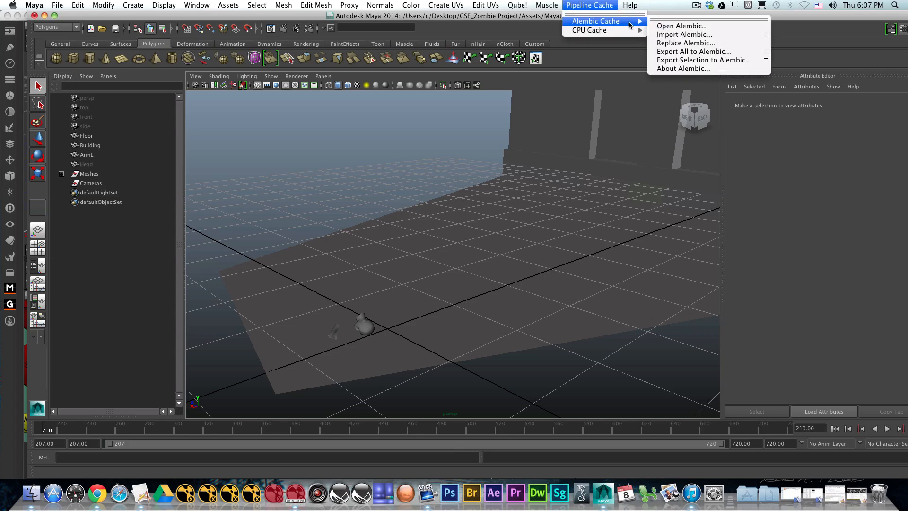
{"action": "left_click", "coordinate": [228, 5]}
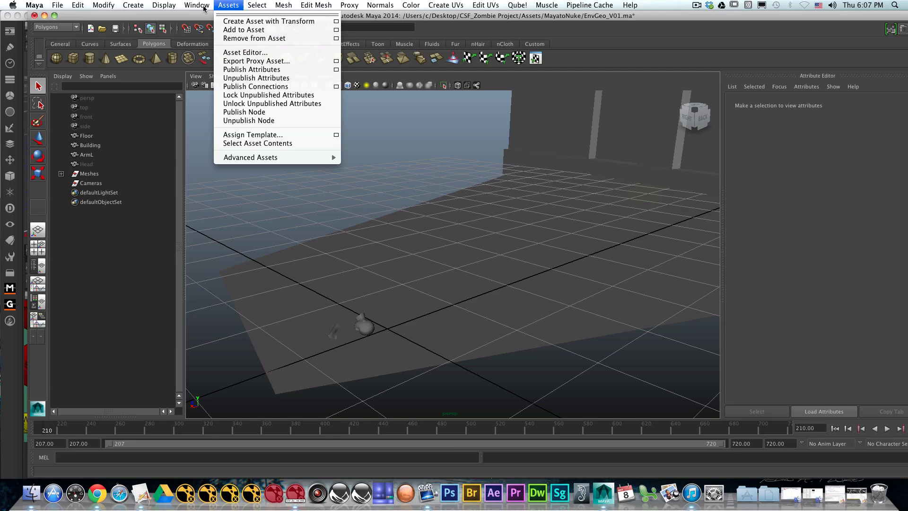
{"action": "left_click", "coordinate": [197, 6]}
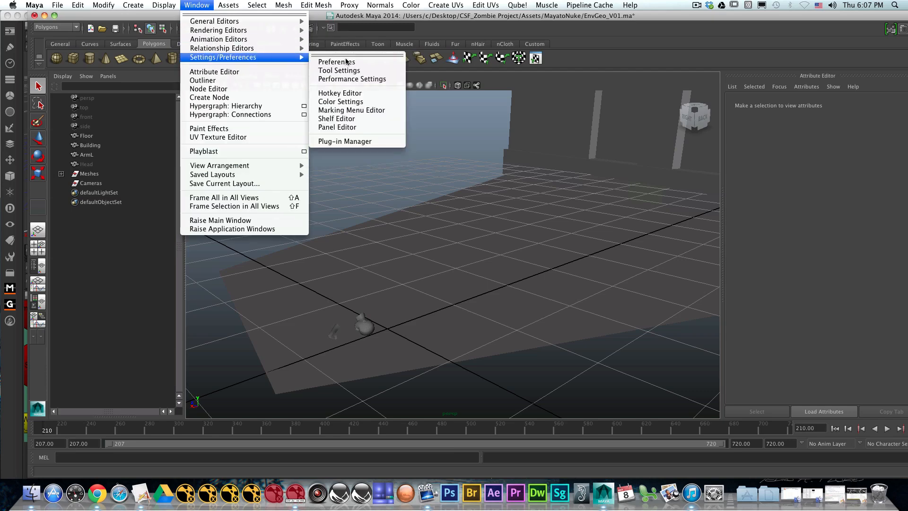
{"action": "left_click", "coordinate": [345, 141]}
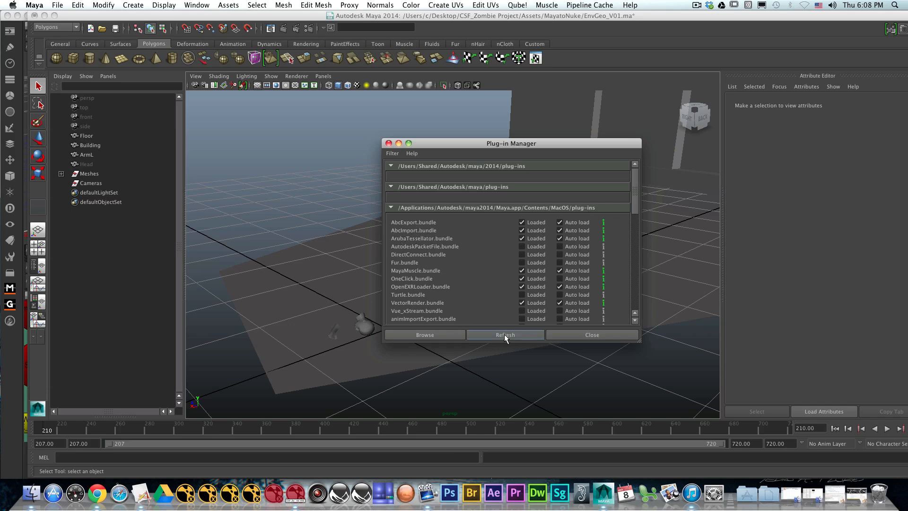
{"action": "left_click", "coordinate": [591, 335]}
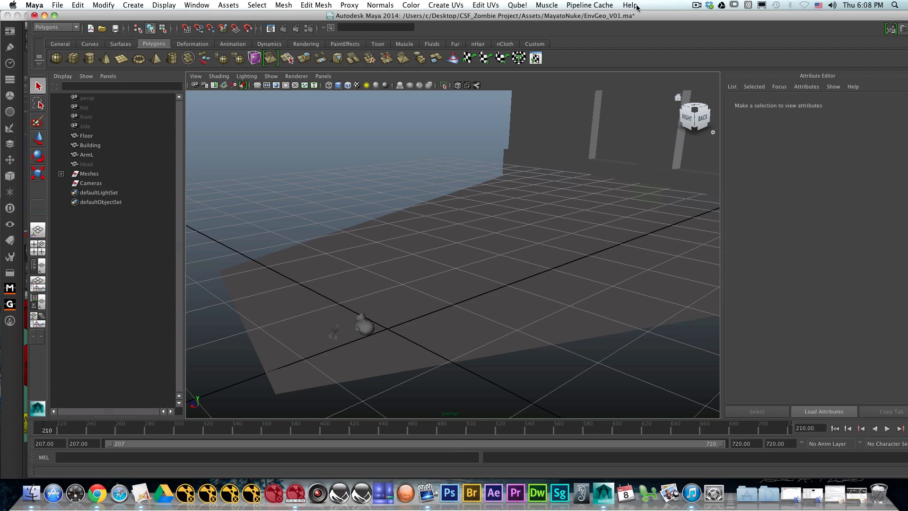
{"action": "left_click", "coordinate": [589, 5]}
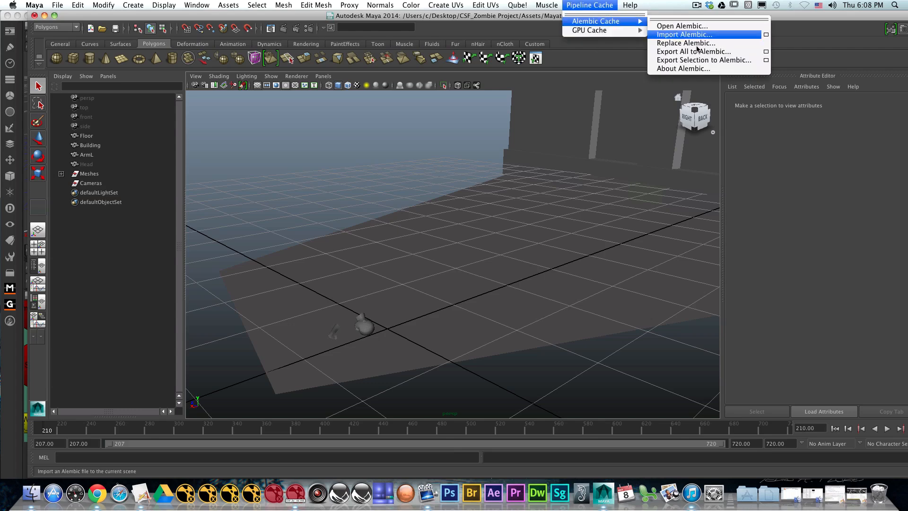
- Import CSF_Zombie_TRK_ModelBuild_CAM_V06.abc into Maya through Import Alembic
{"action": "left_click", "coordinate": [683, 34]}
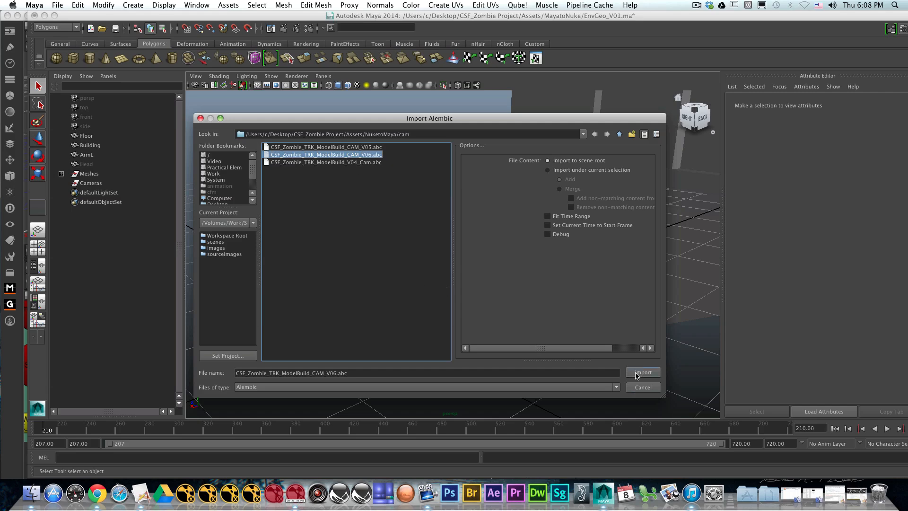
{"action": "left_click", "coordinate": [642, 372]}
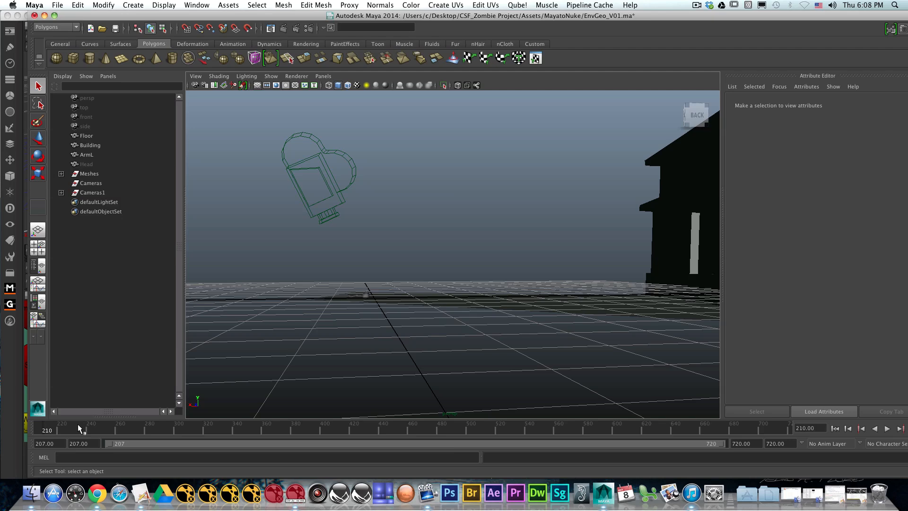
{"action": "mouse_move", "coordinate": [327, 493]}
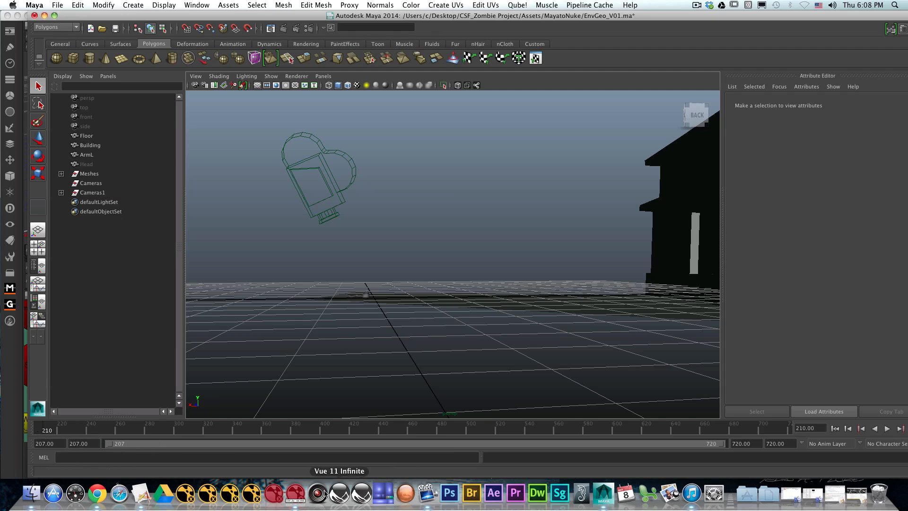
{"action": "left_click", "coordinate": [580, 493]}
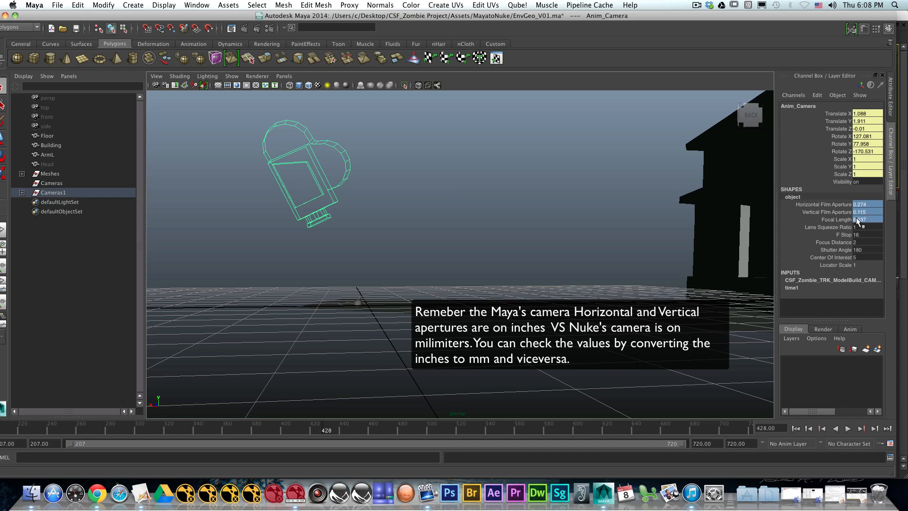
- Show Anim_Camera's Projection tab in Nuke to read its focal length and apertures
{"action": "left_click", "coordinate": [860, 219]}
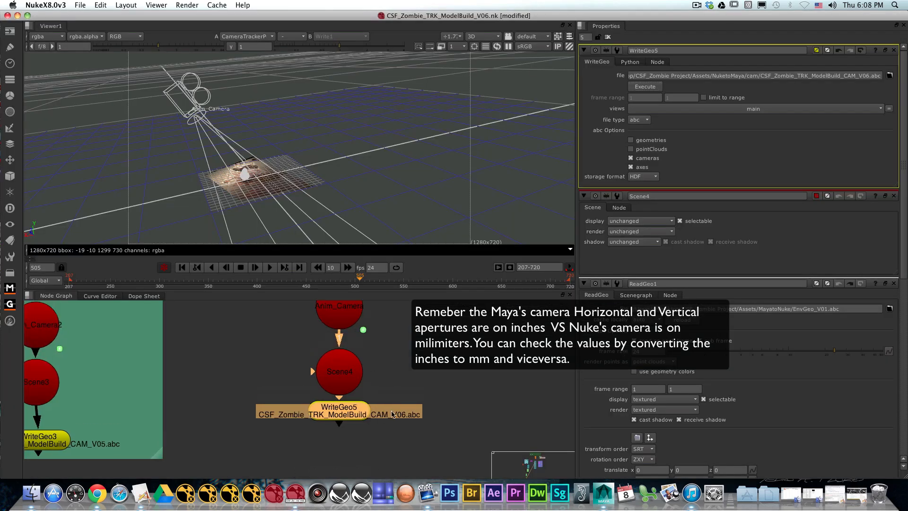
{"action": "left_click", "coordinate": [339, 312]}
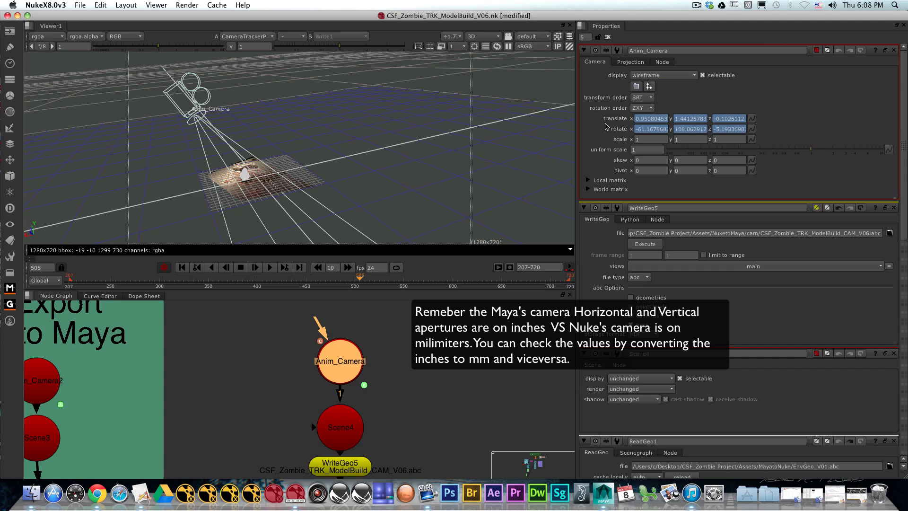
{"action": "mouse_move", "coordinate": [629, 75]}
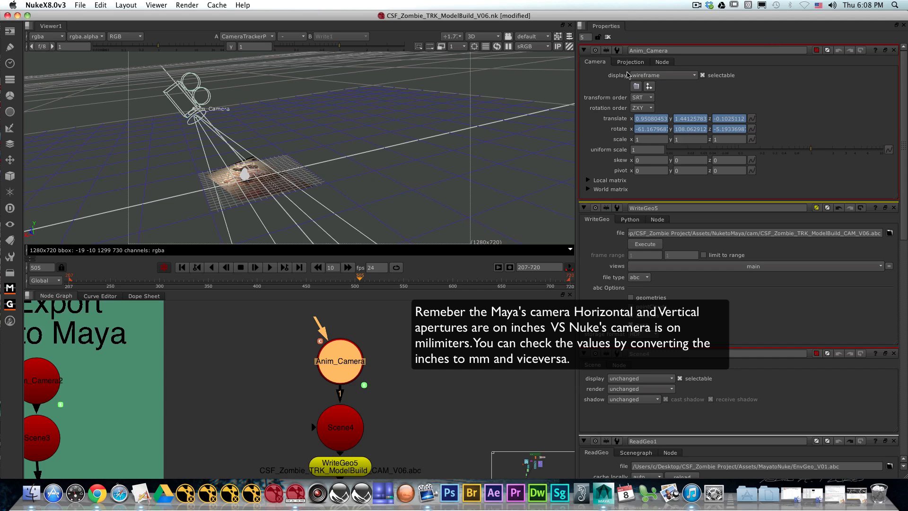
{"action": "left_click", "coordinate": [630, 62]}
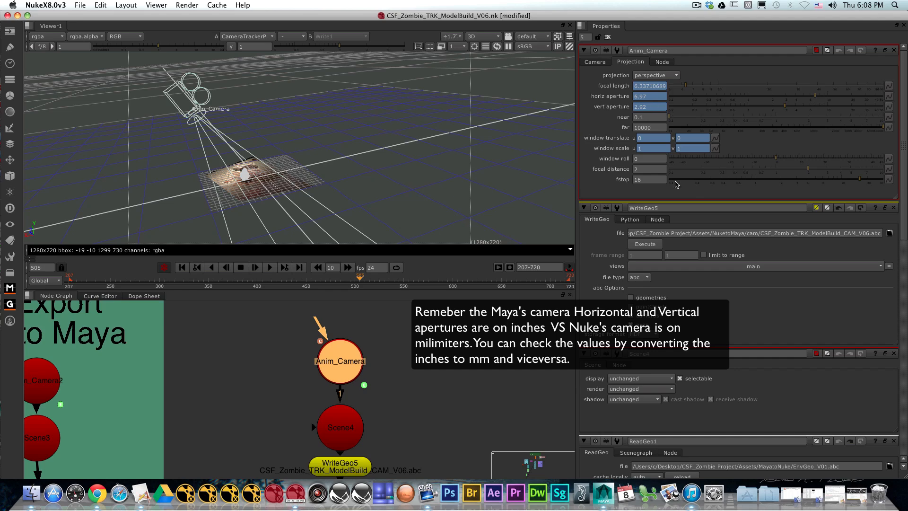
{"action": "mouse_move", "coordinate": [562, 459]}
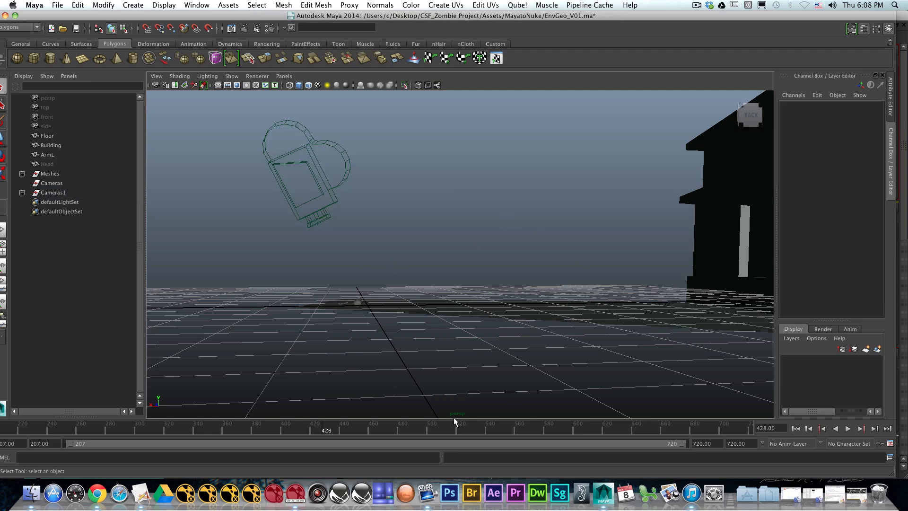
- Switch Maya's viewport to look through the imported Anim_Camera
{"action": "left_click", "coordinate": [283, 75]}
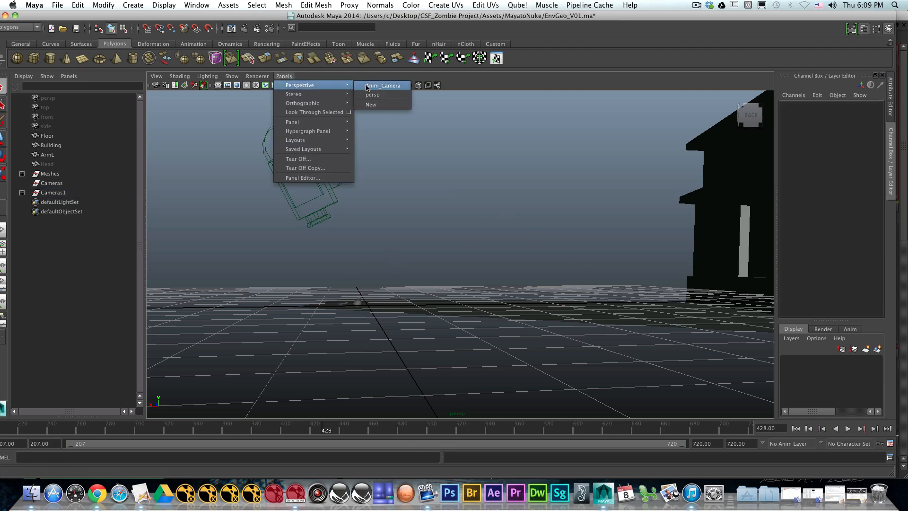
{"action": "left_click", "coordinate": [383, 85]}
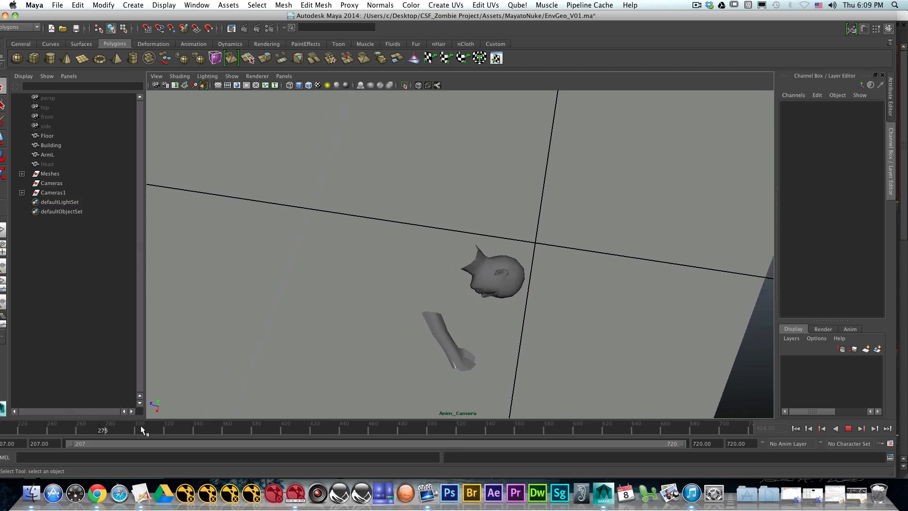